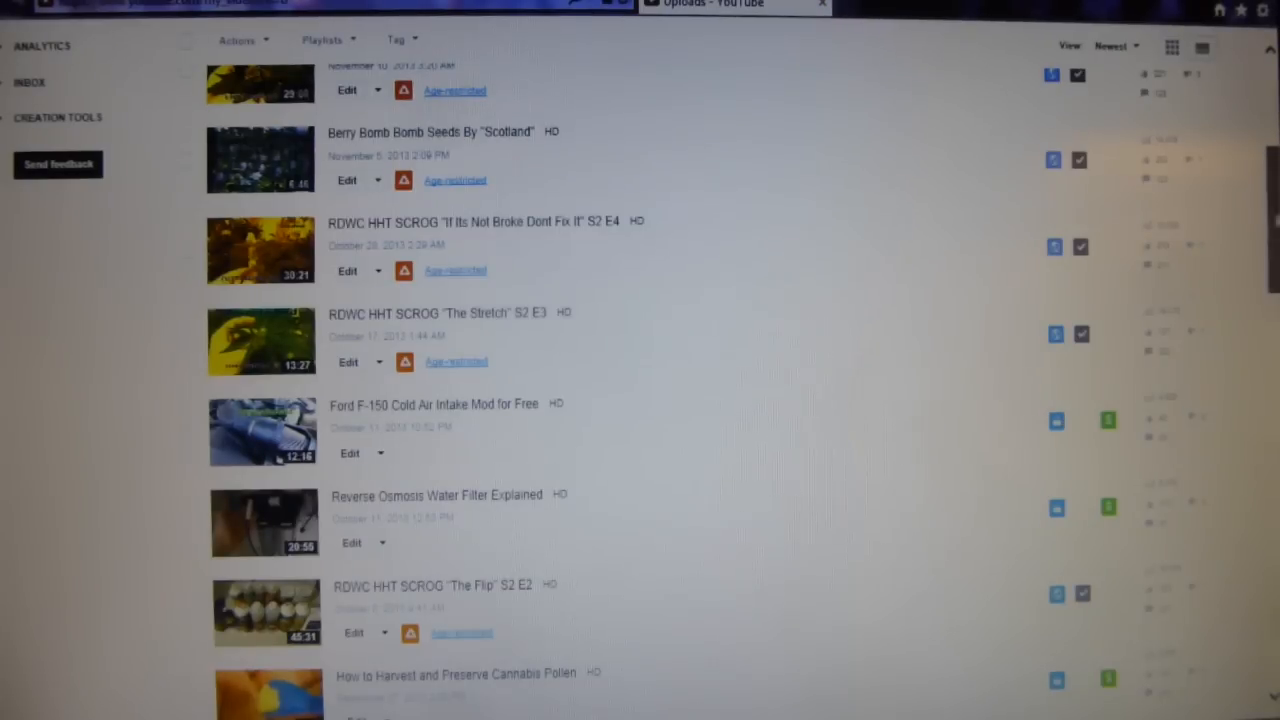
scroll(up, 3)
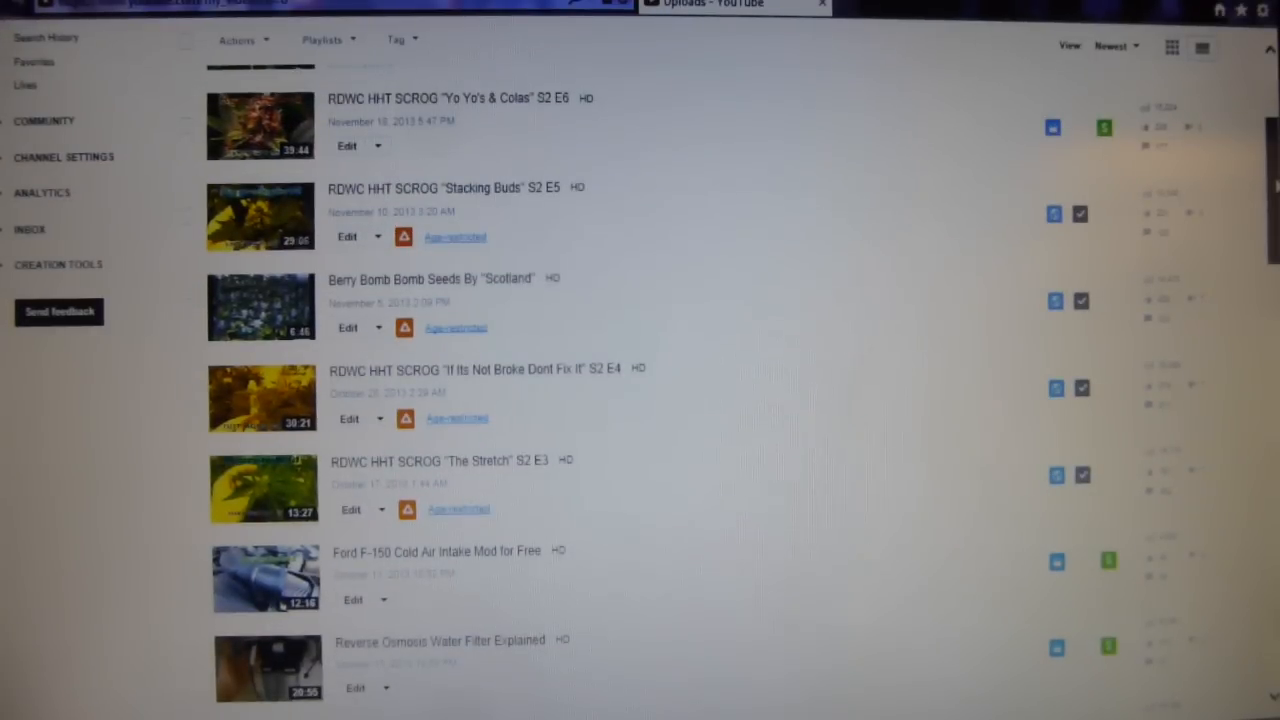
scroll(down, 3)
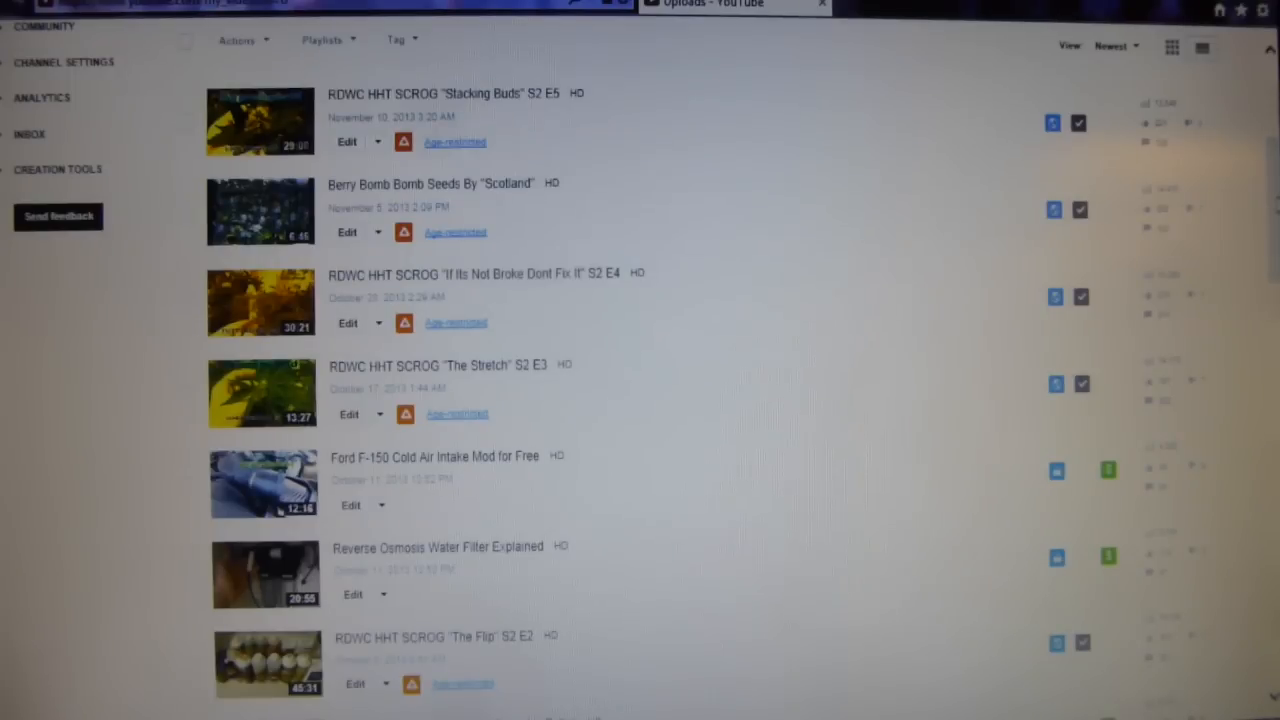